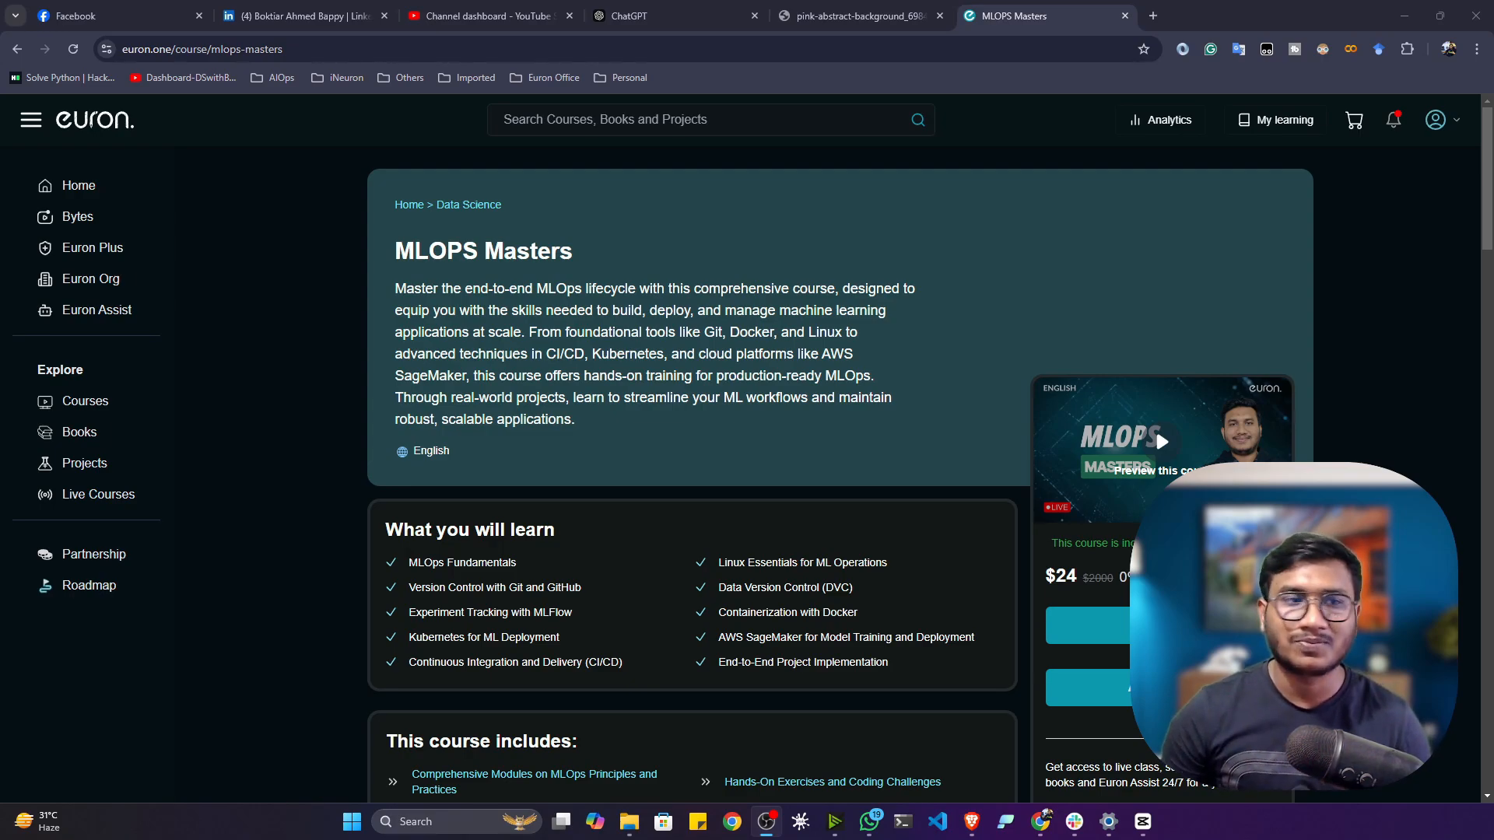
mouse_move(264, 473)
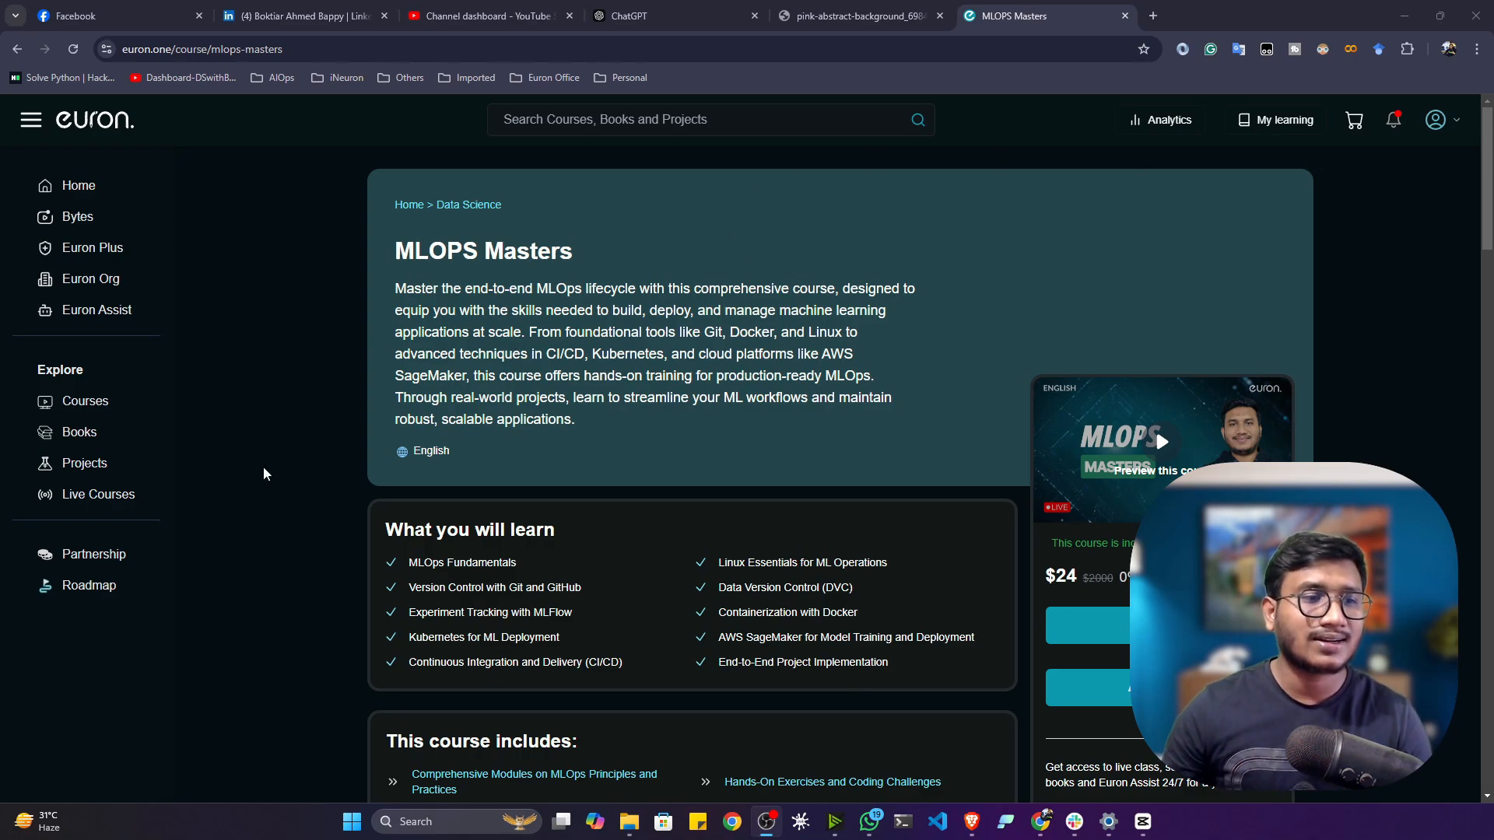
Scroll down the MLOPS Masters page through What you will learn and This course includes.
scroll("down", 3)
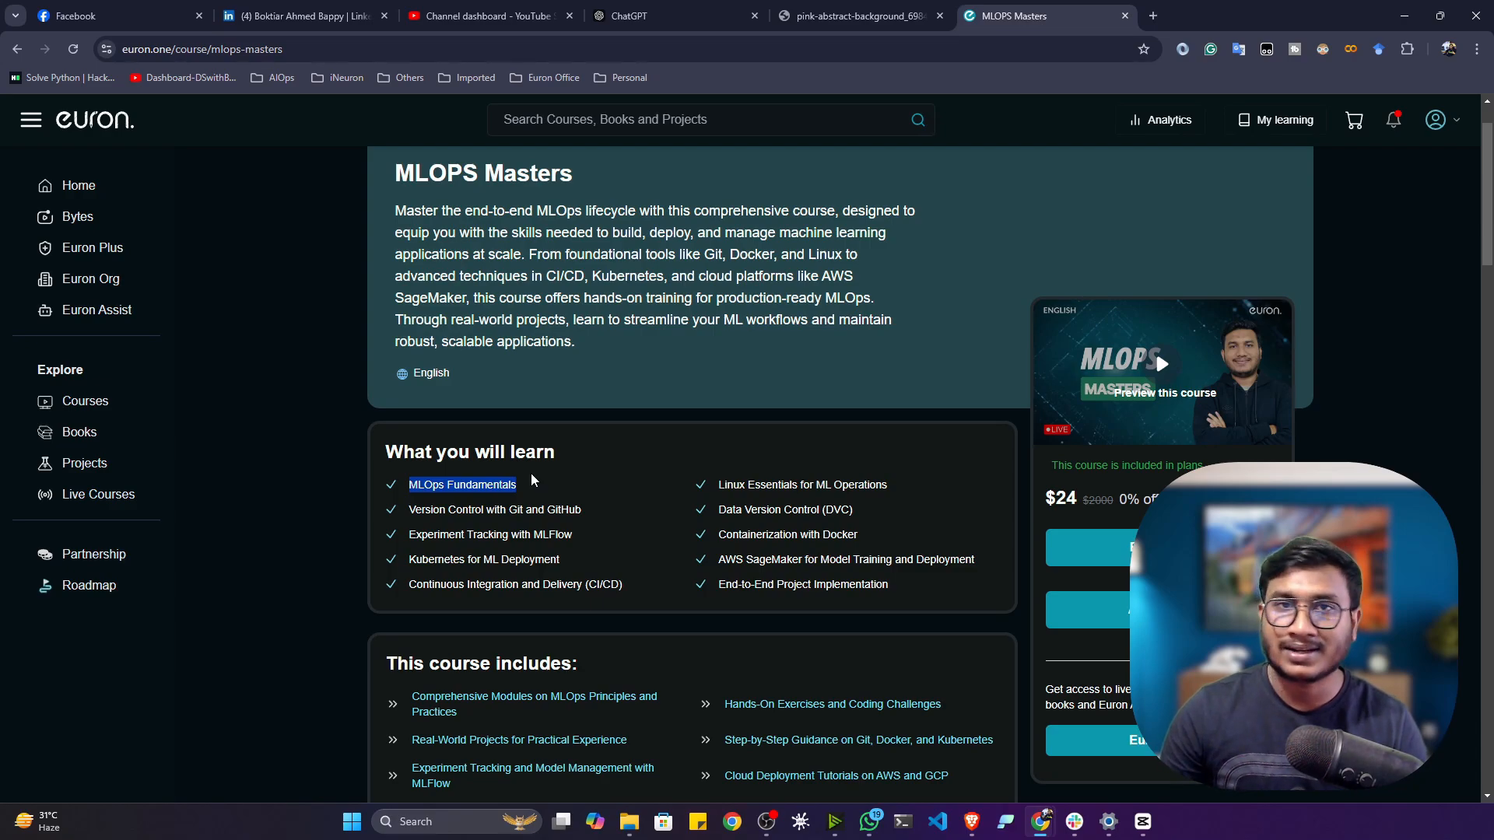
scroll("down", 3)
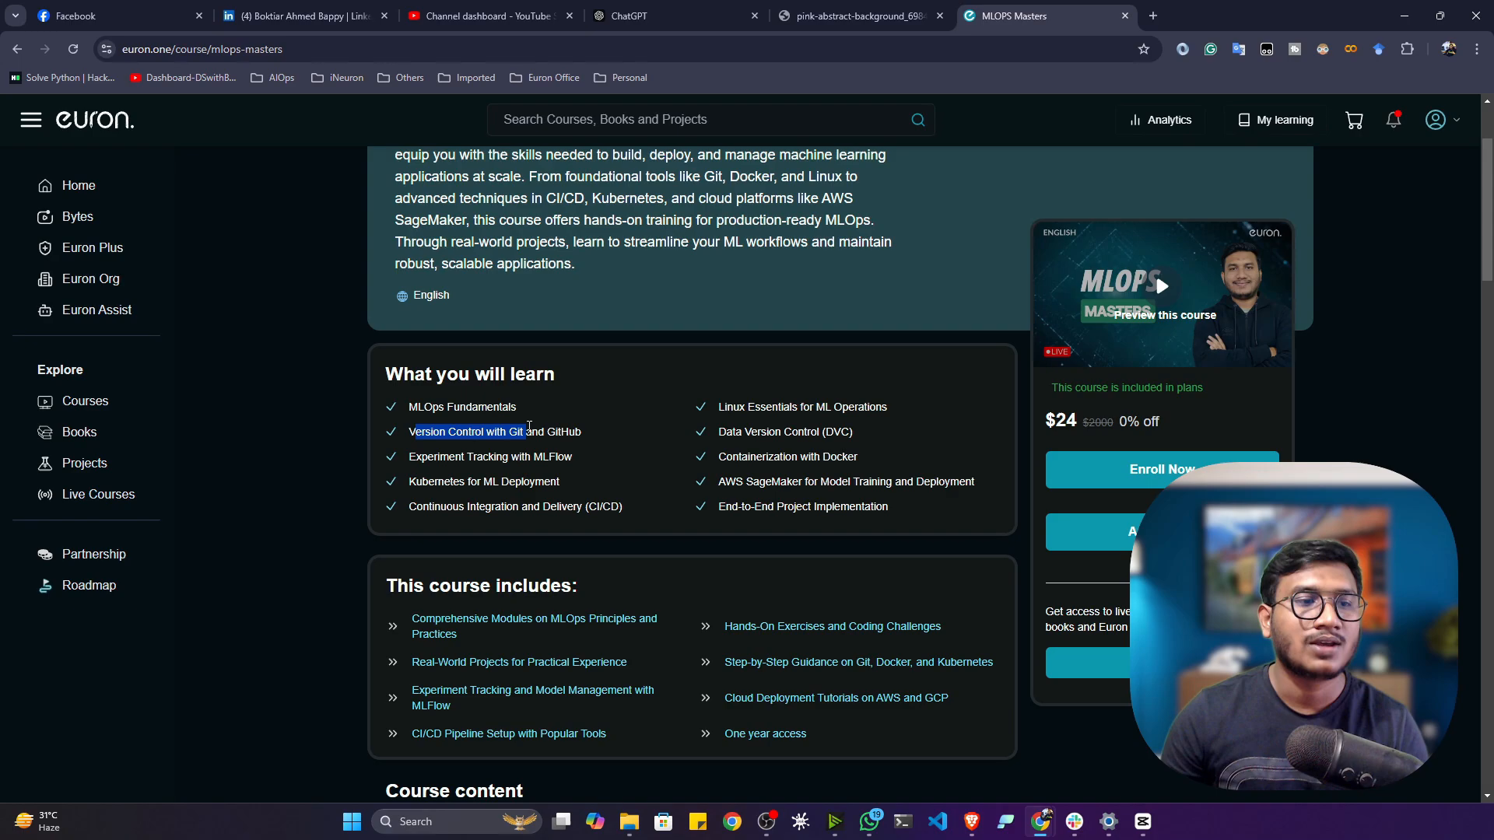
scroll("down", 3)
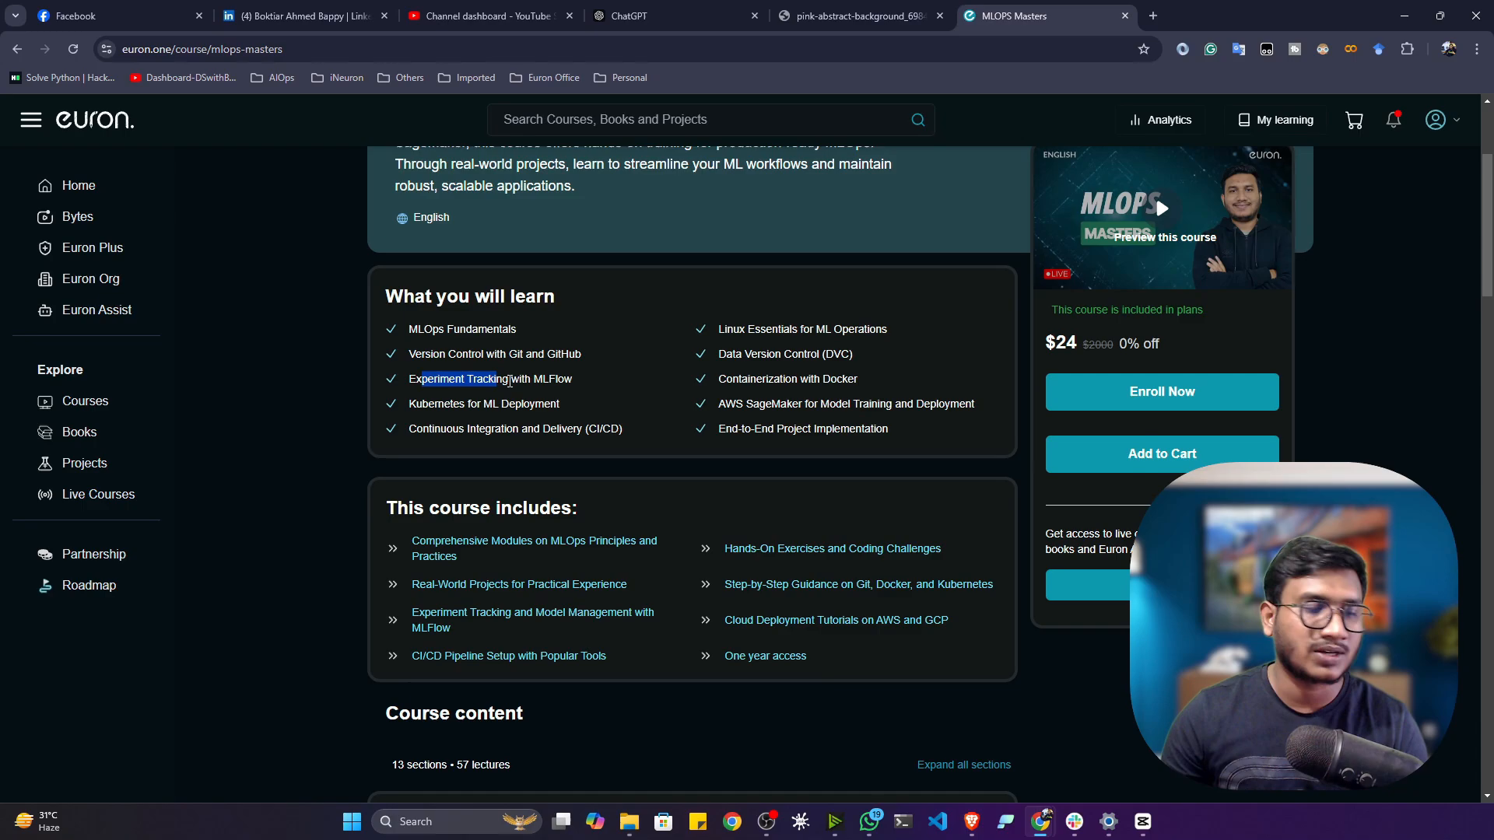
scroll("down", 3)
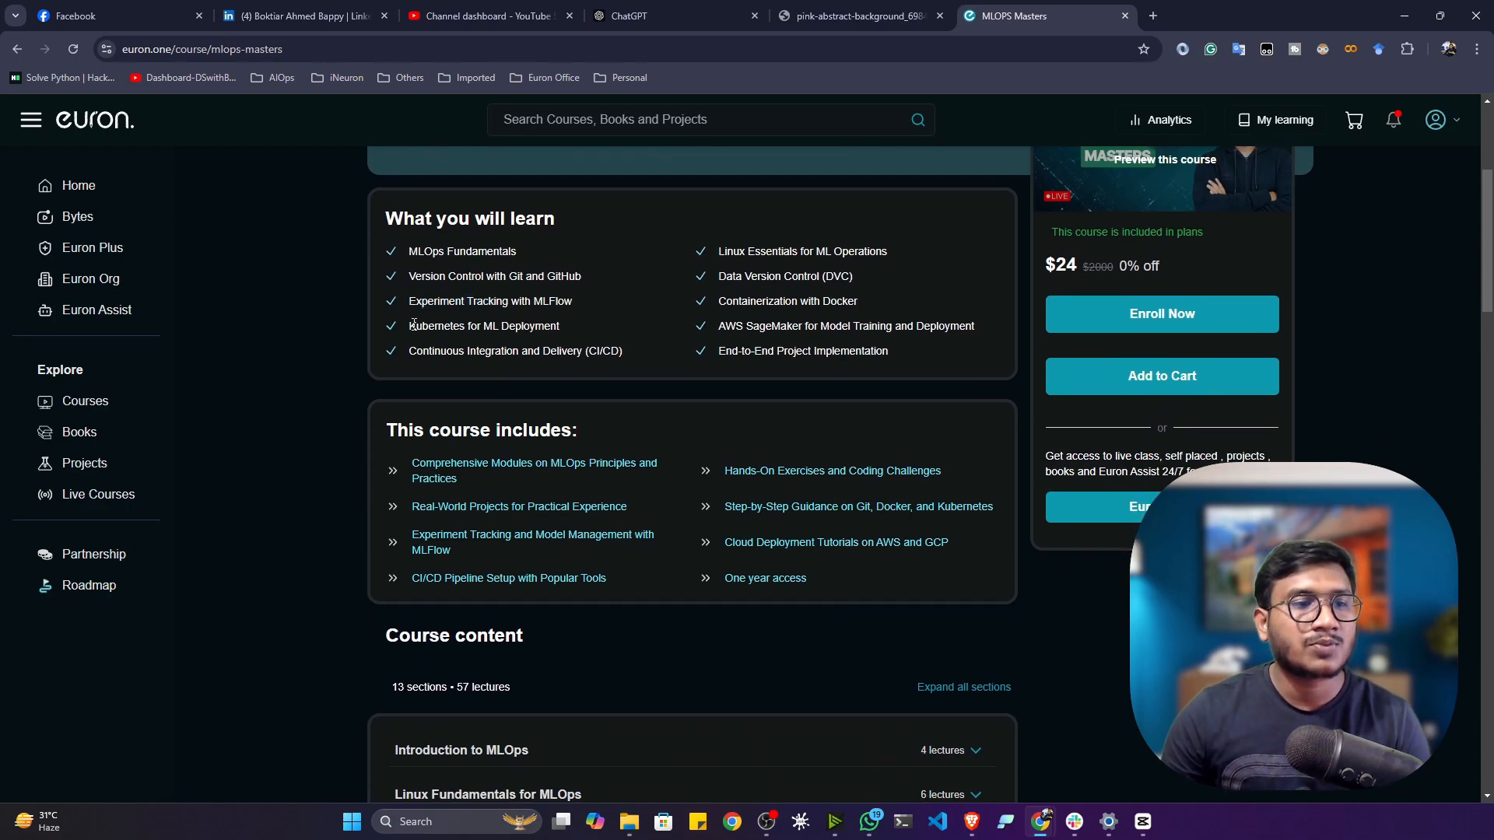
double_click(484, 325)
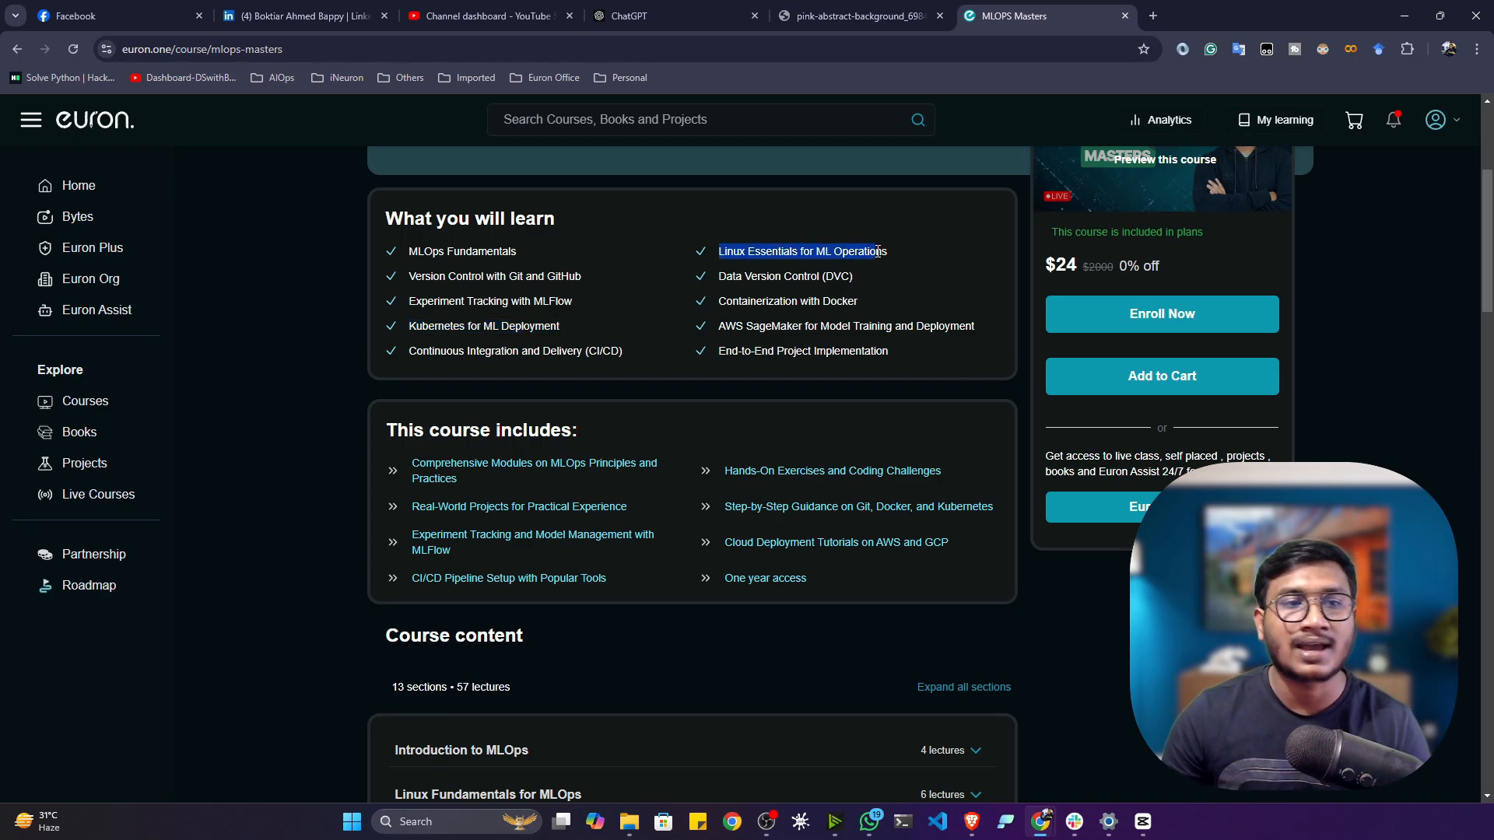
mouse_move(907, 274)
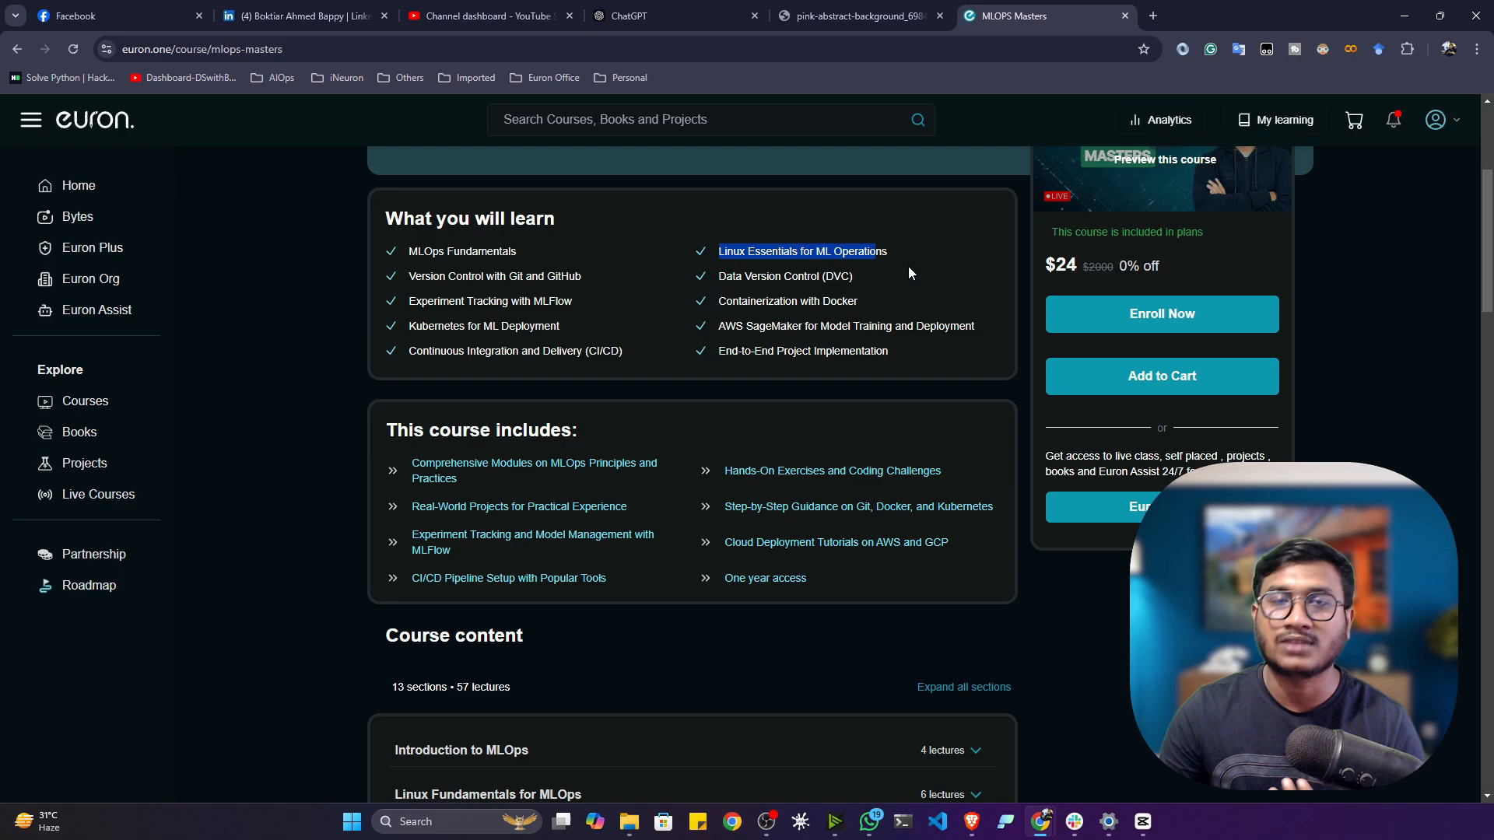
mouse_move(896, 277)
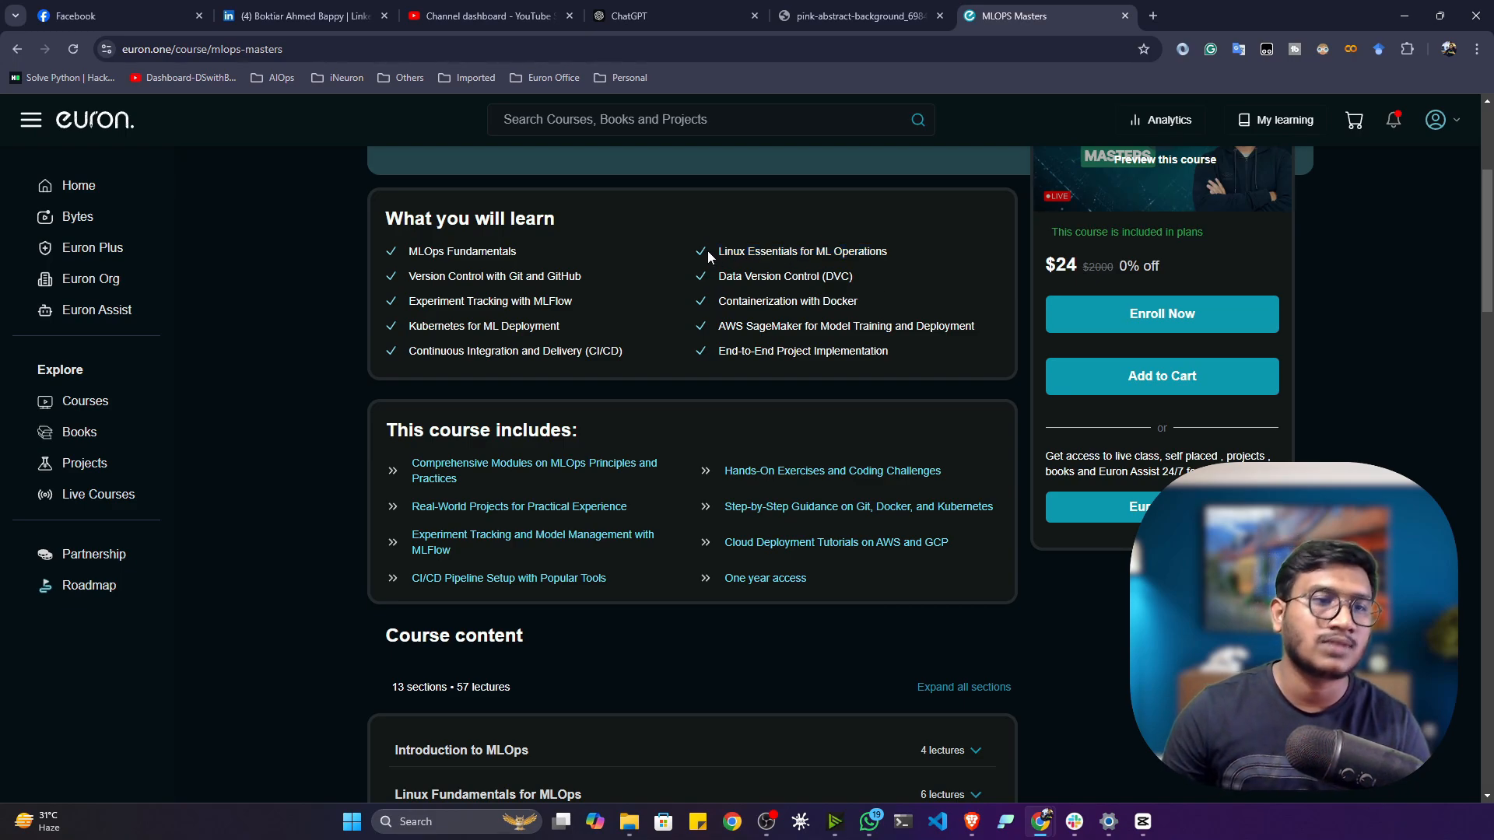
scroll("up", 3)
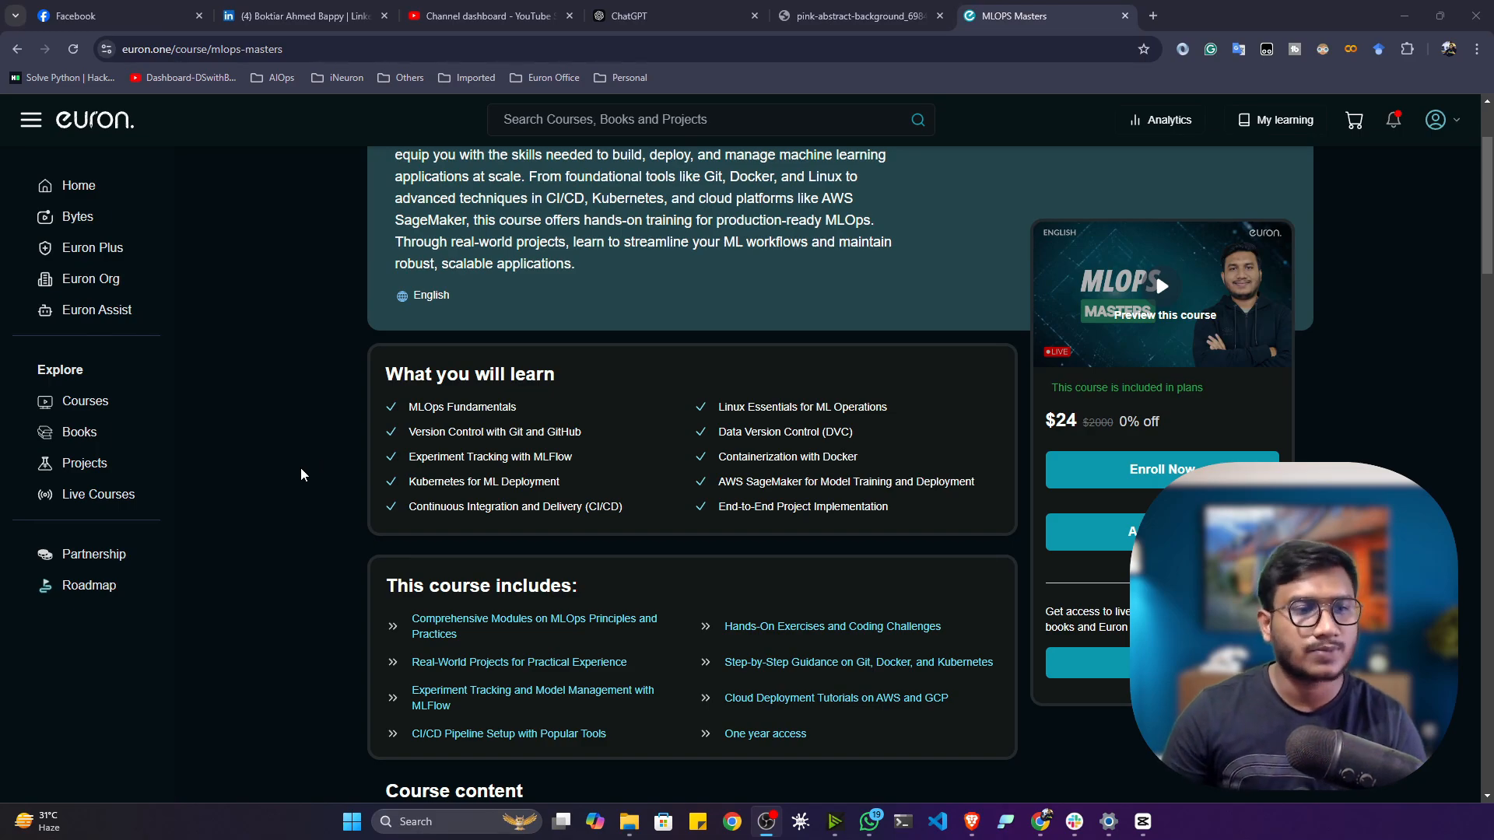
scroll("down", 3)
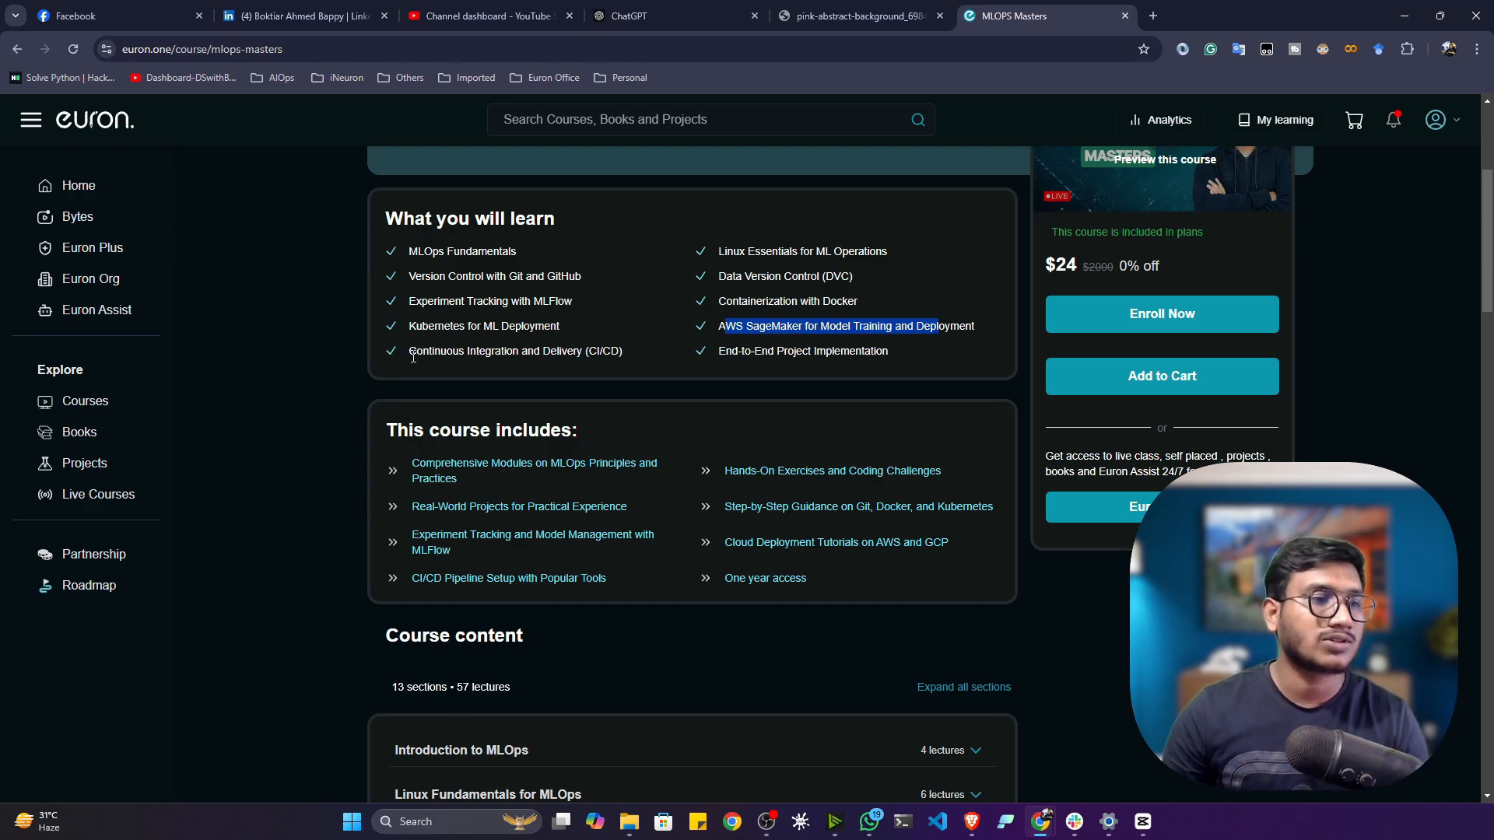
double_click(515, 350)
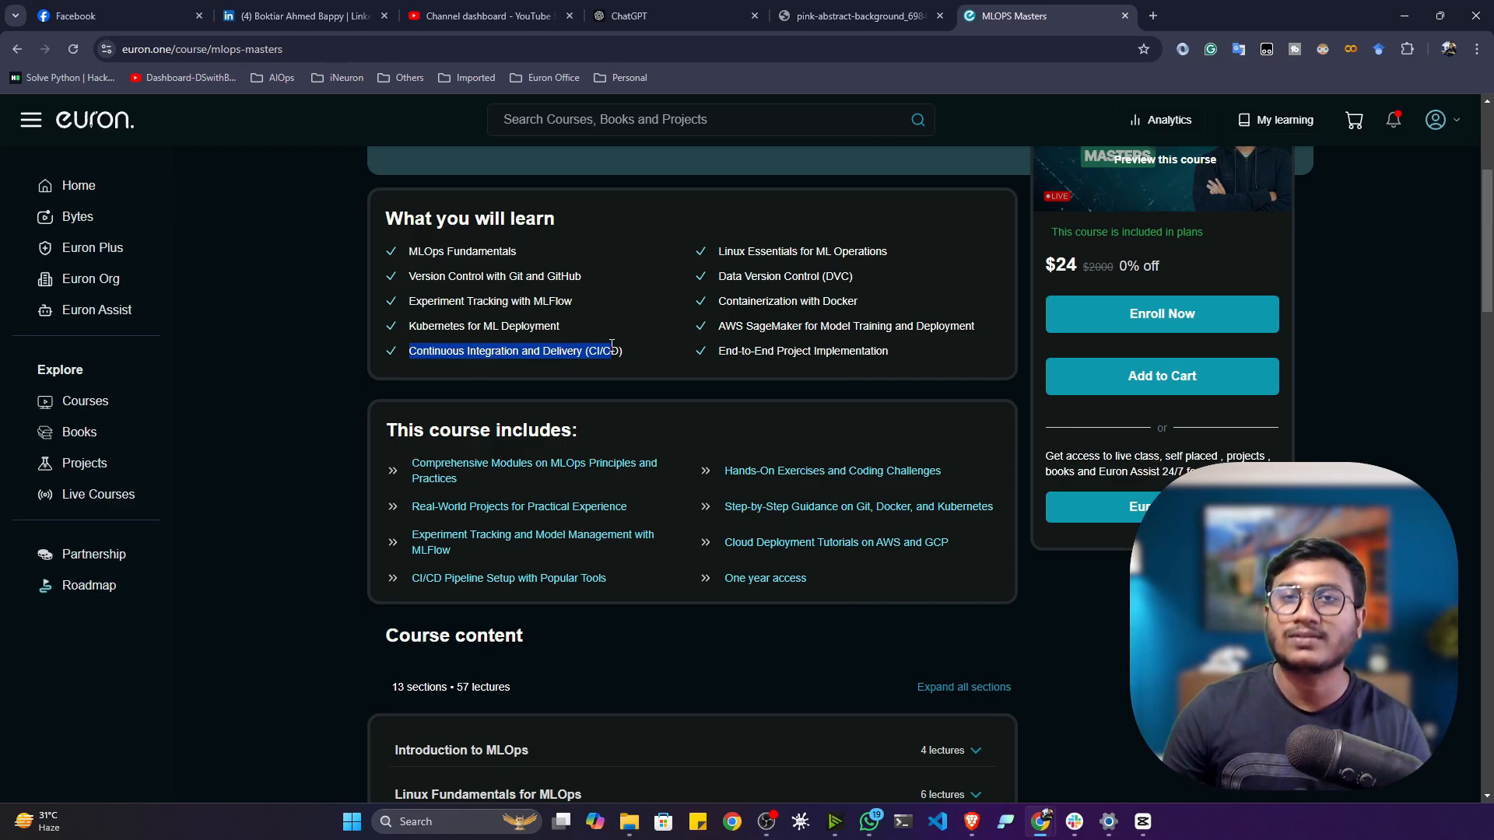
double_click(803, 350)
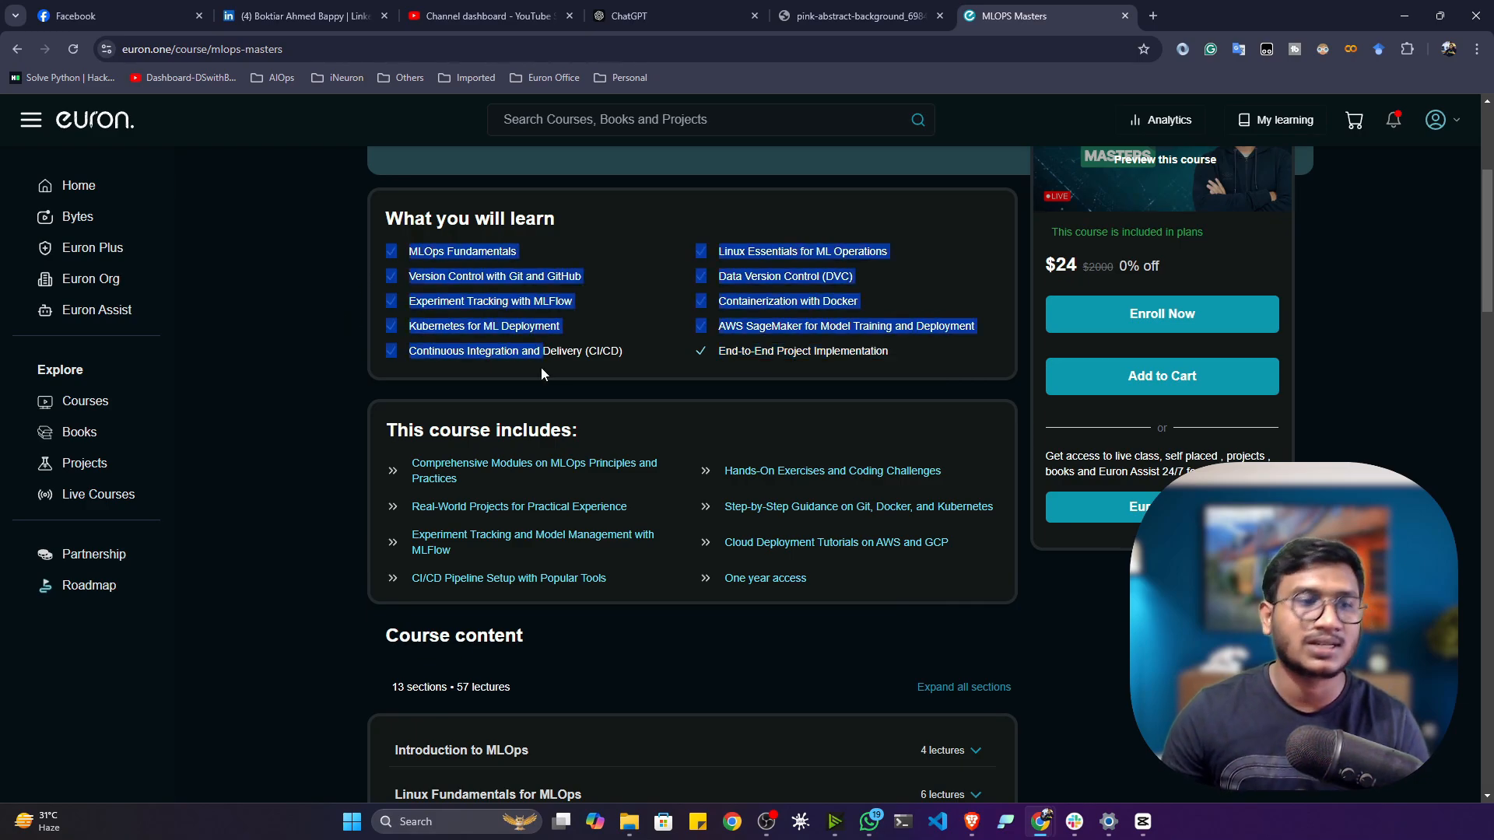
Scroll through the remaining Course content sections and the Requirements list.
scroll("down", 3)
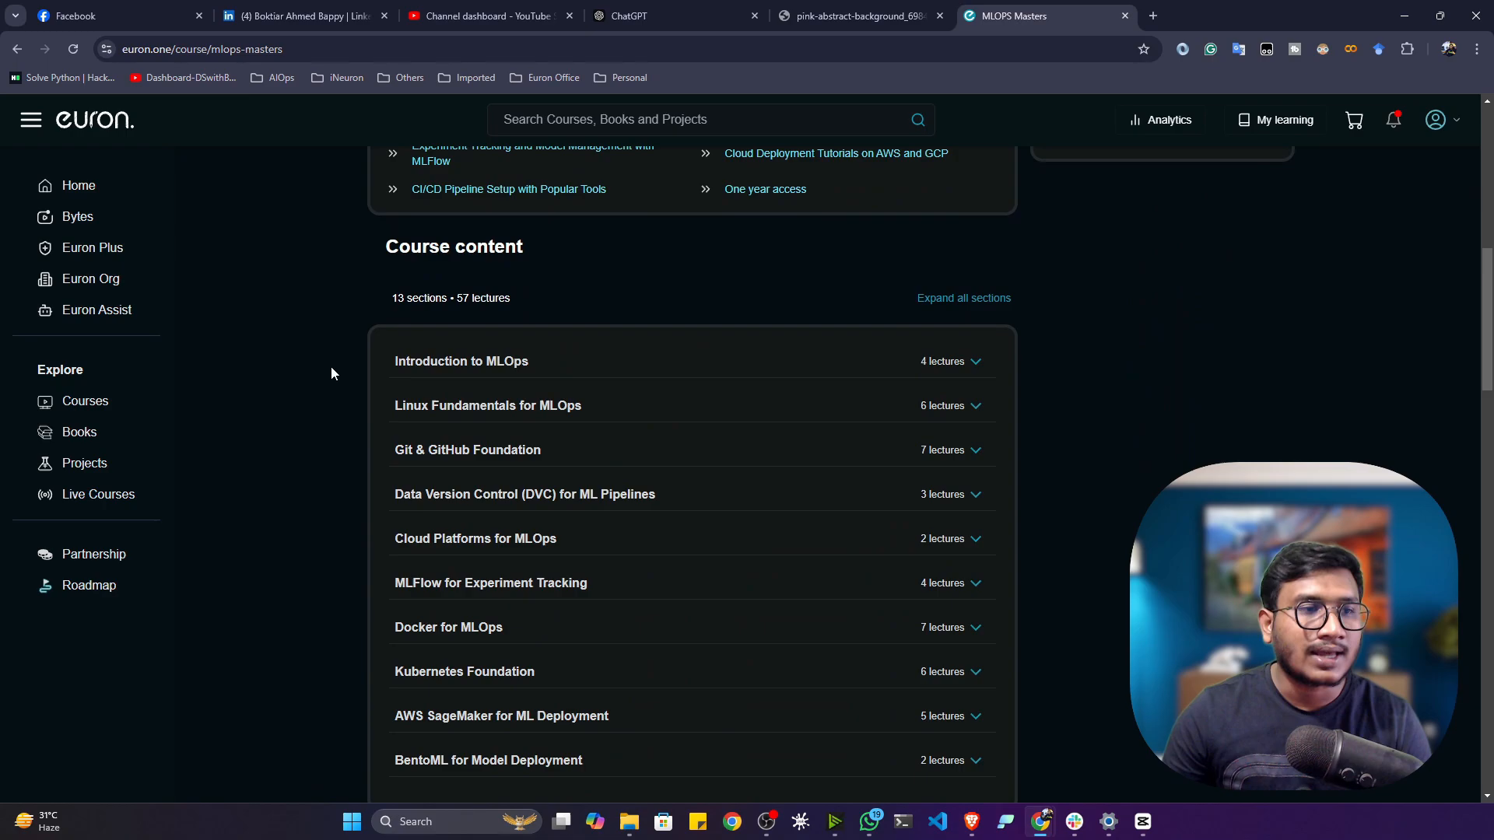
scroll("down", 3)
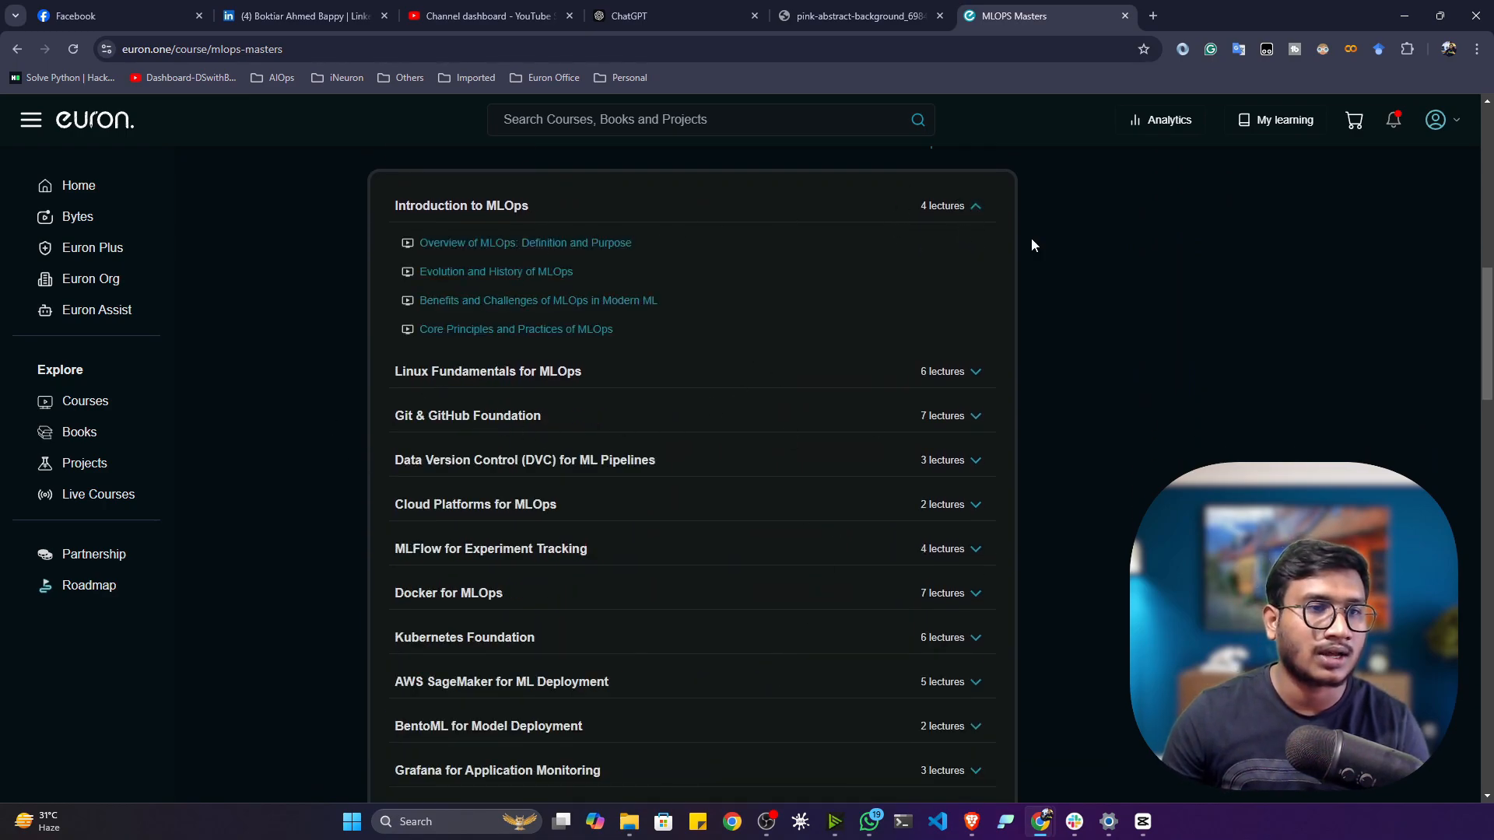
scroll("down", 3)
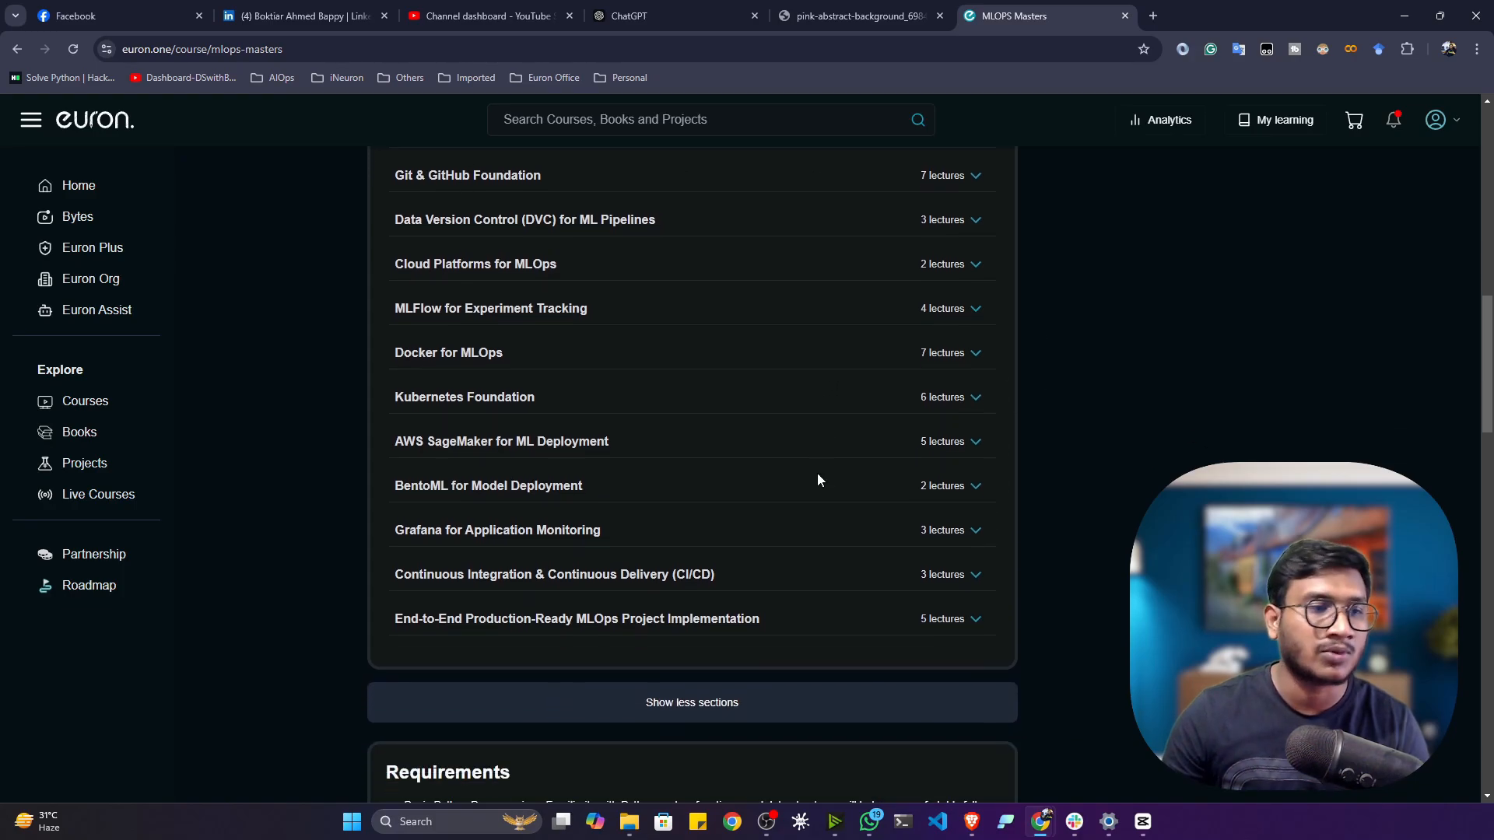
scroll("down", 3)
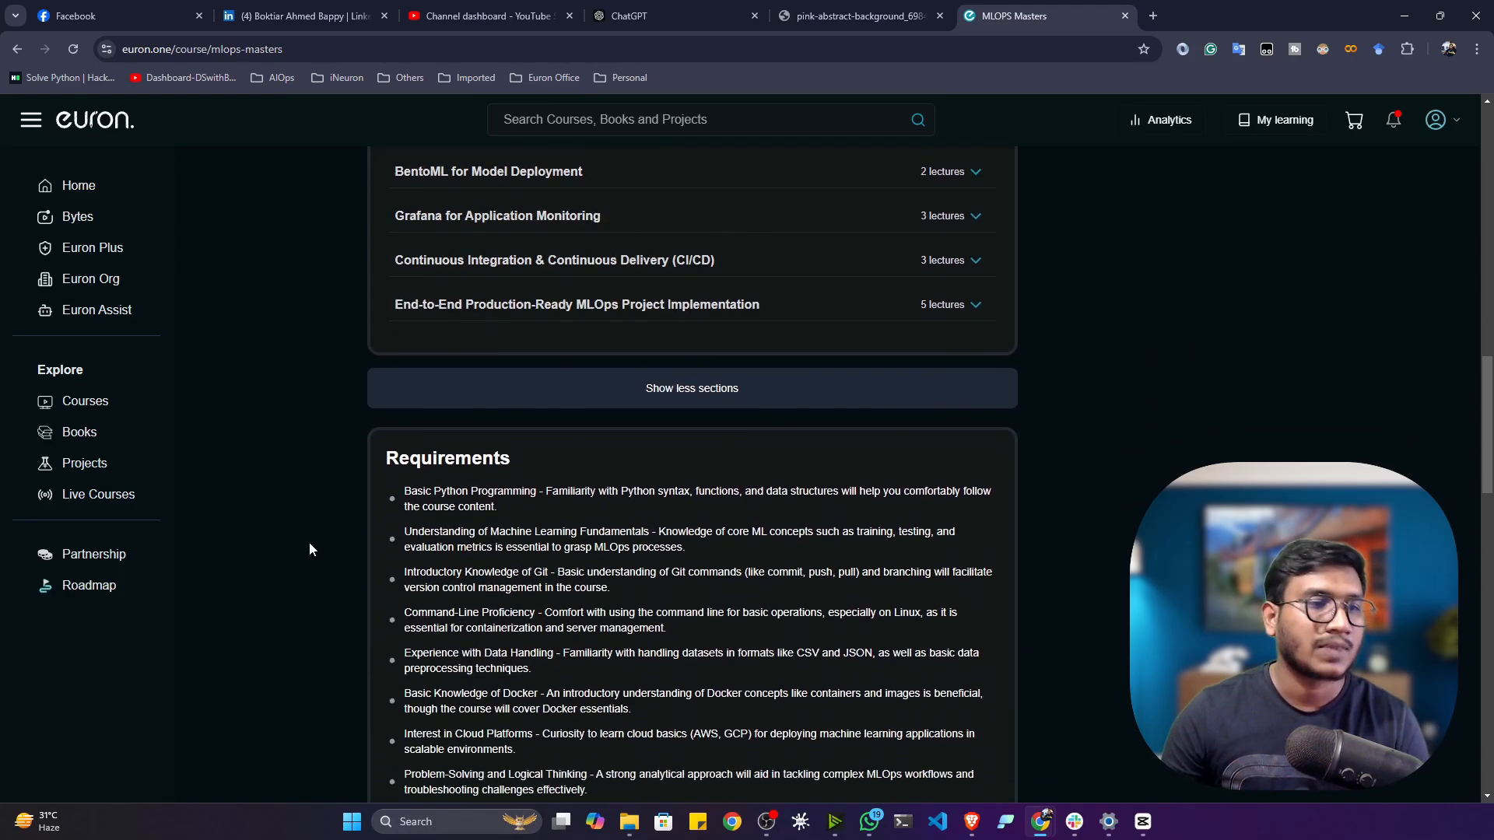
scroll("down", 3)
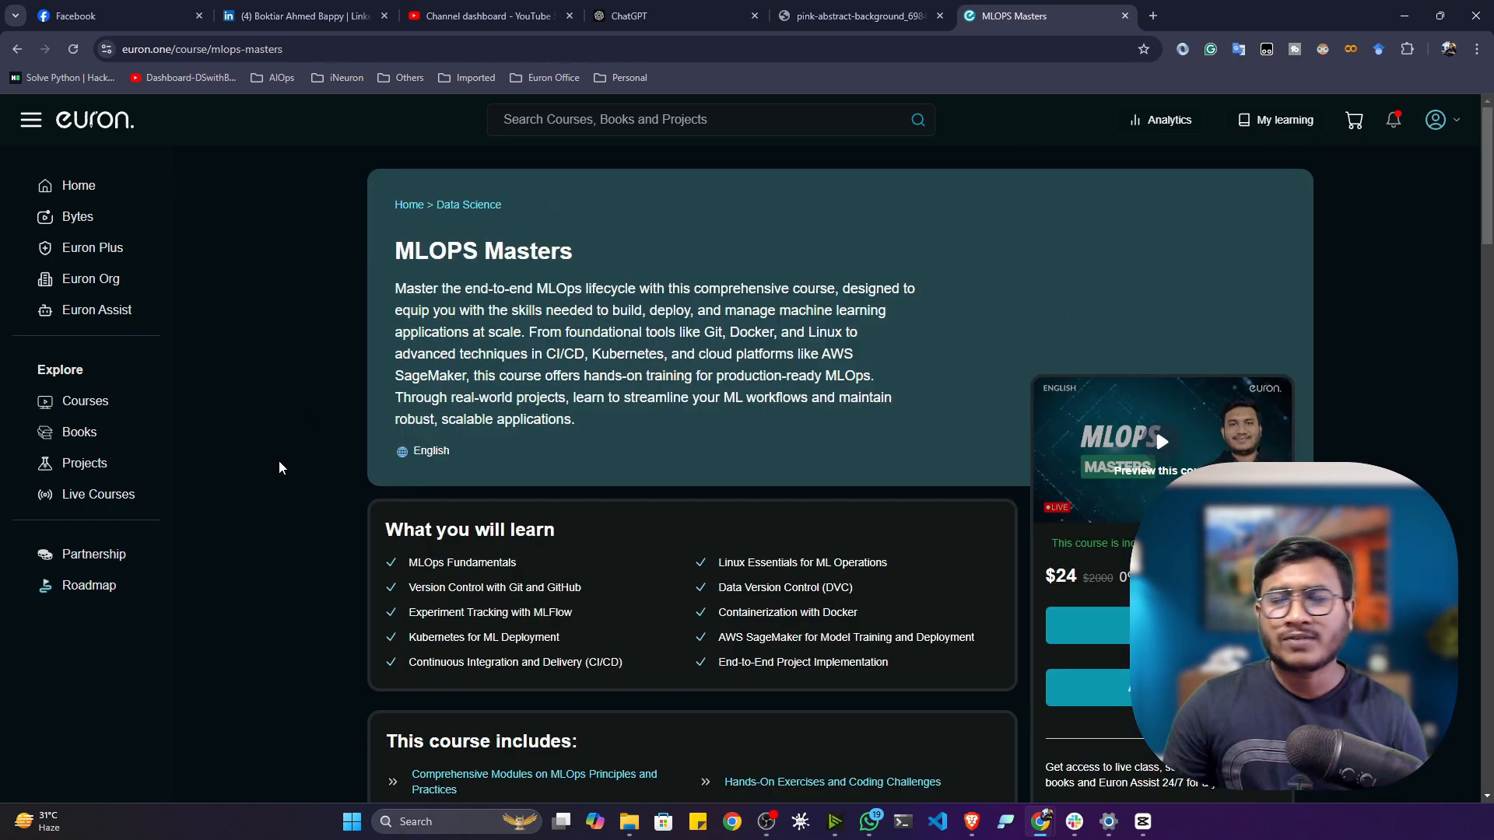
scroll("down", 3)
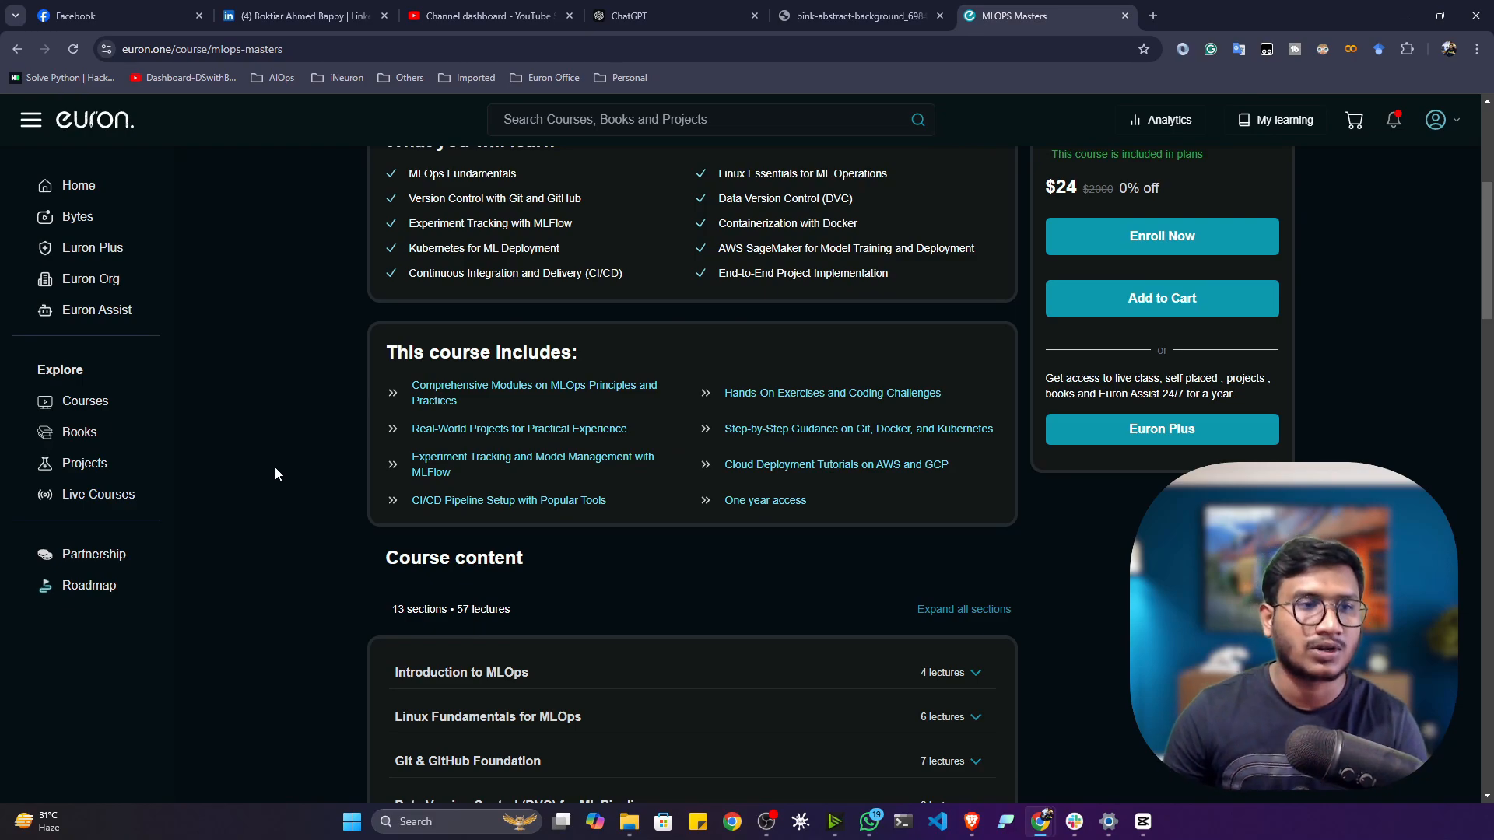
scroll("up", 3)
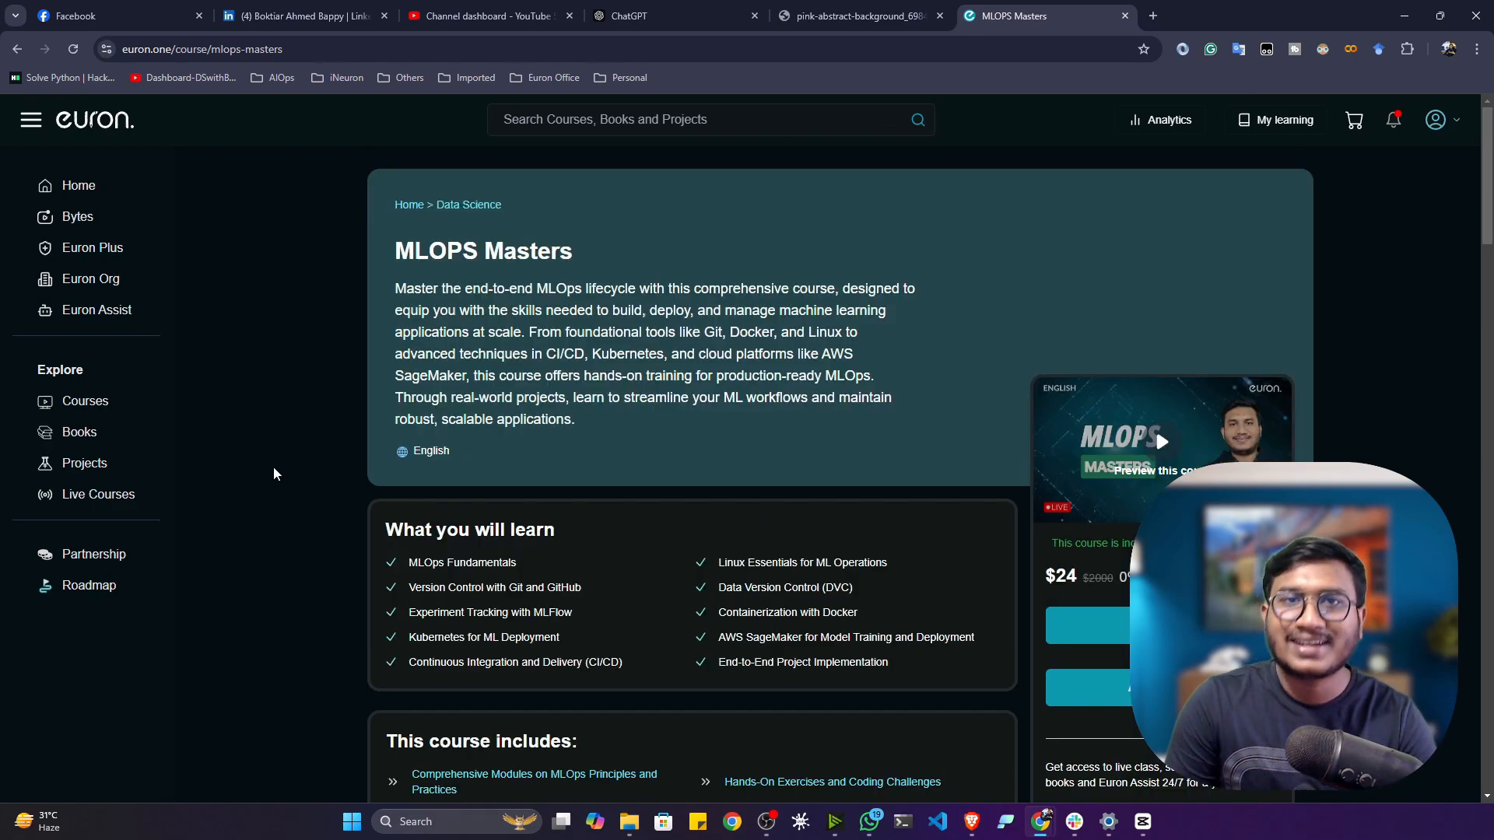